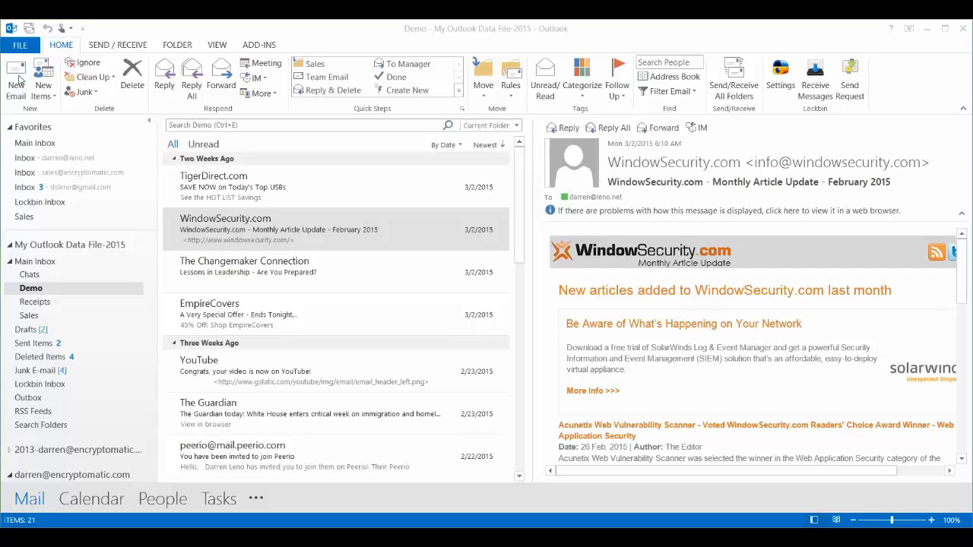
{"action": "left_click", "coordinate": [15, 79]}
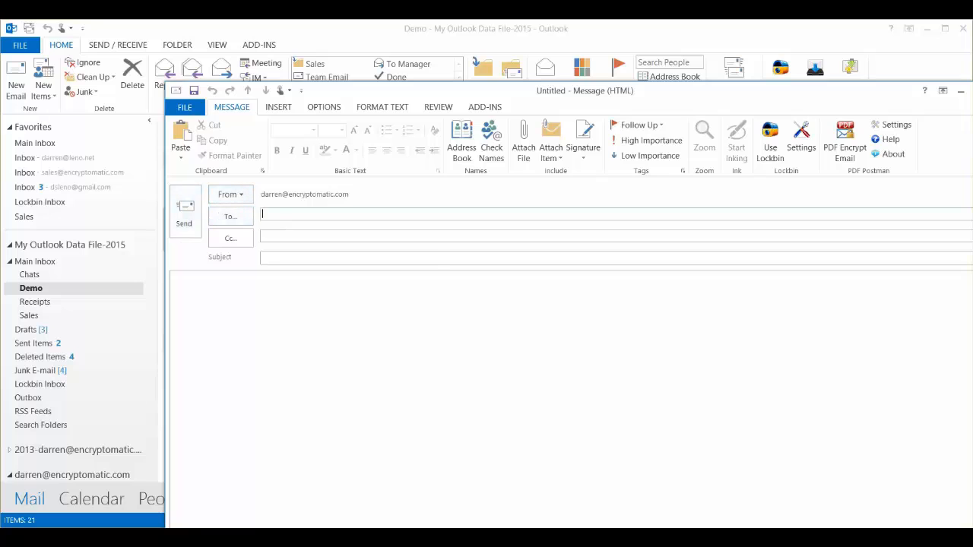
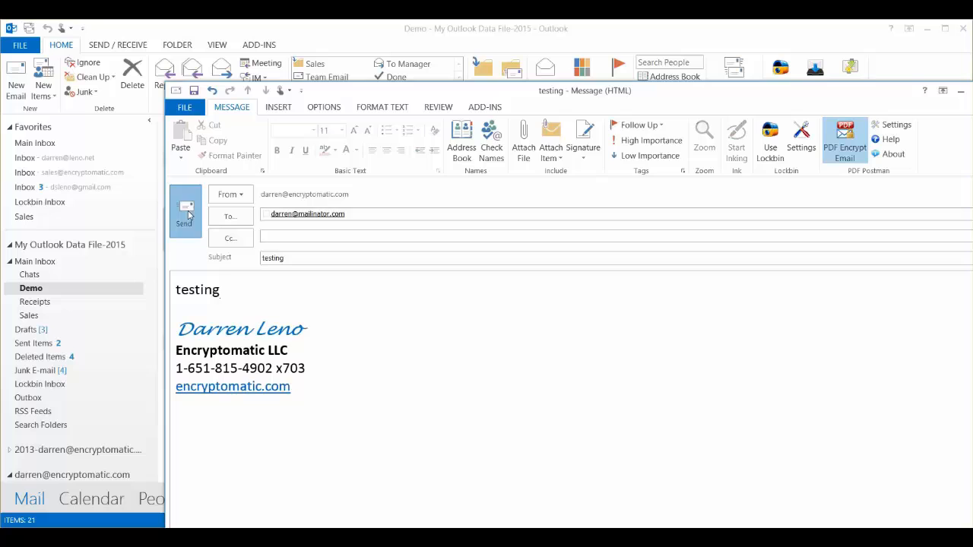
{"action": "left_click", "coordinate": [183, 211]}
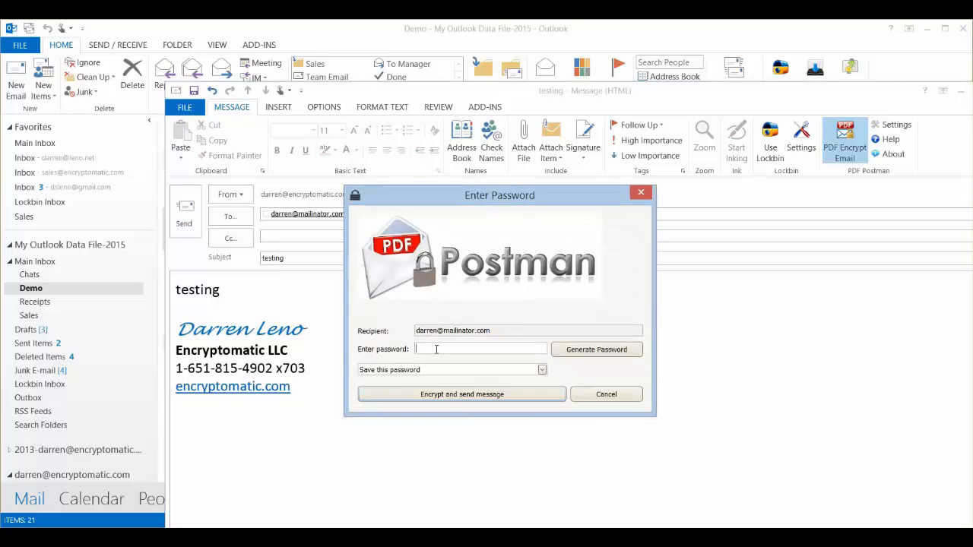
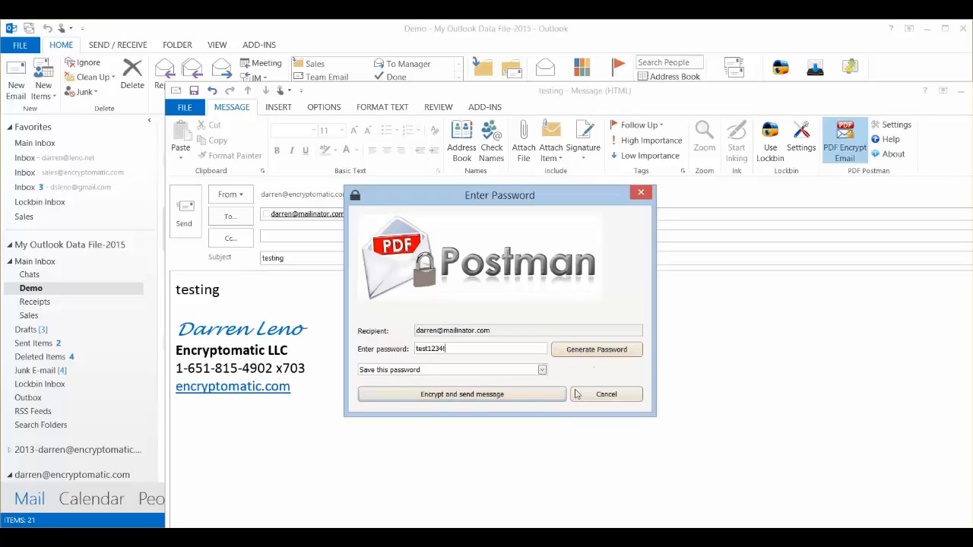
{"action": "mouse_move", "coordinate": [462, 393]}
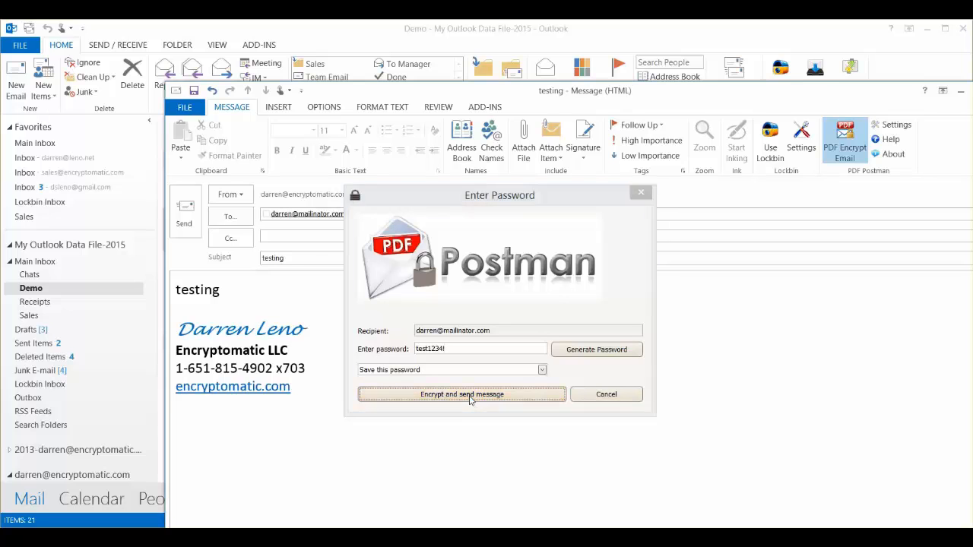
- Encrypt and send the message, continuing past the activation-required notice
{"action": "left_click", "coordinate": [461, 394]}
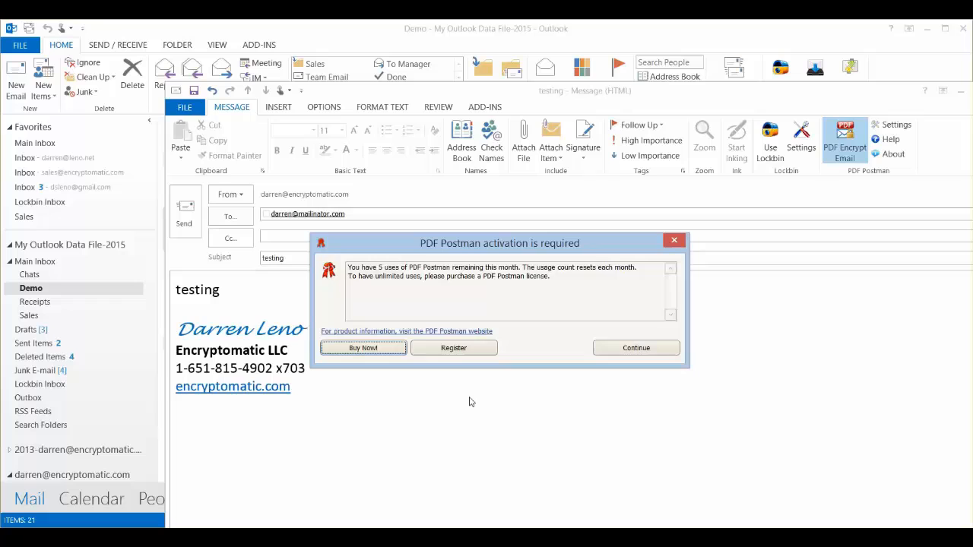
{"action": "mouse_move", "coordinate": [456, 330]}
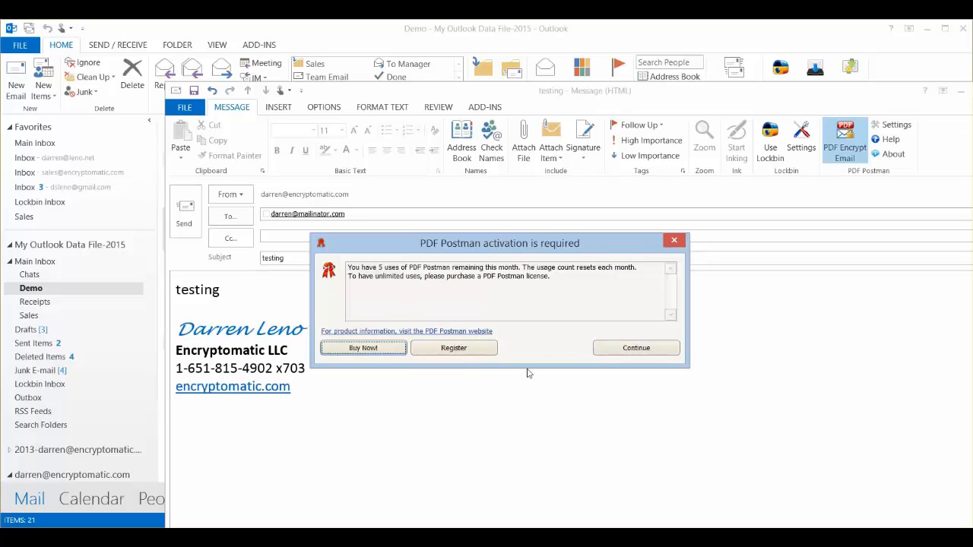
{"action": "mouse_move", "coordinate": [535, 367]}
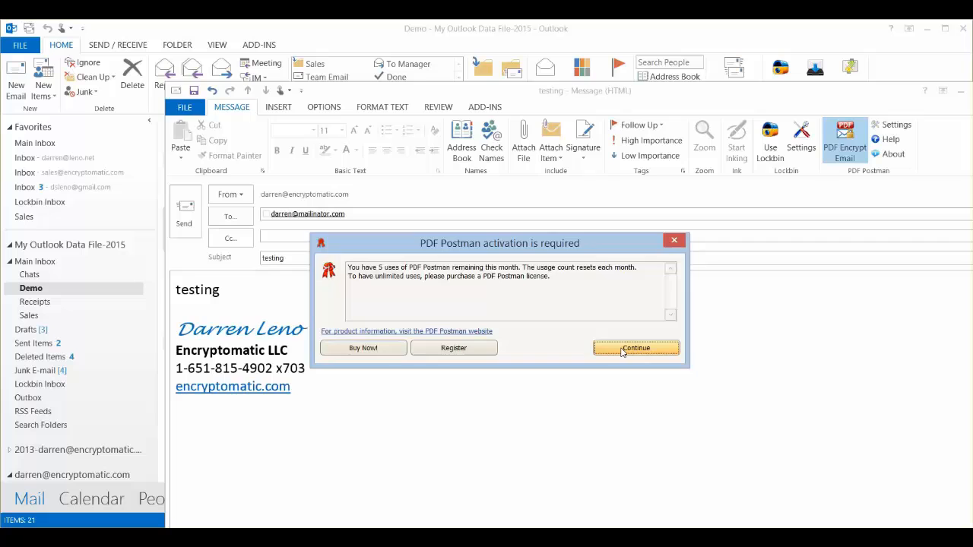
{"action": "left_click", "coordinate": [636, 347]}
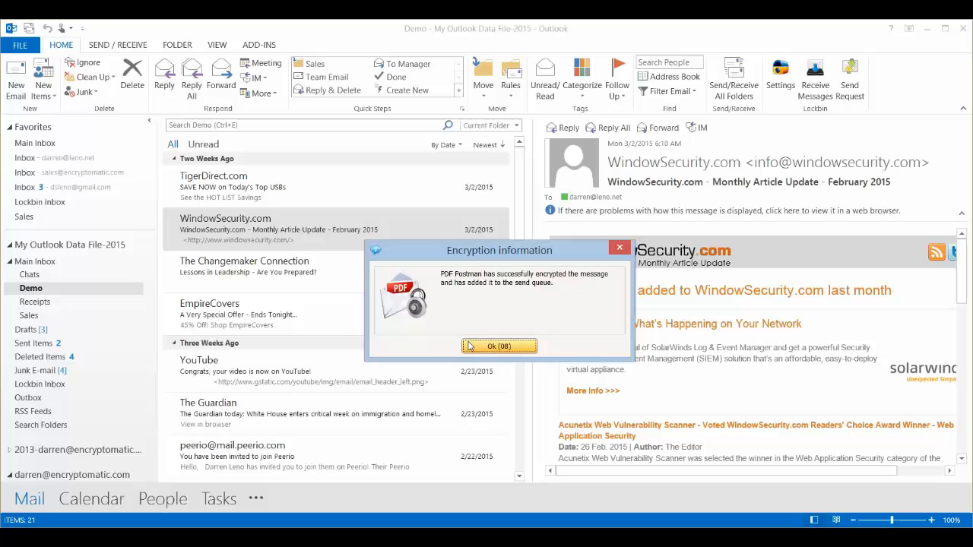
- Dismiss the encryption notice and open PDF Postman Settings from a new email
{"action": "left_click", "coordinate": [499, 345]}
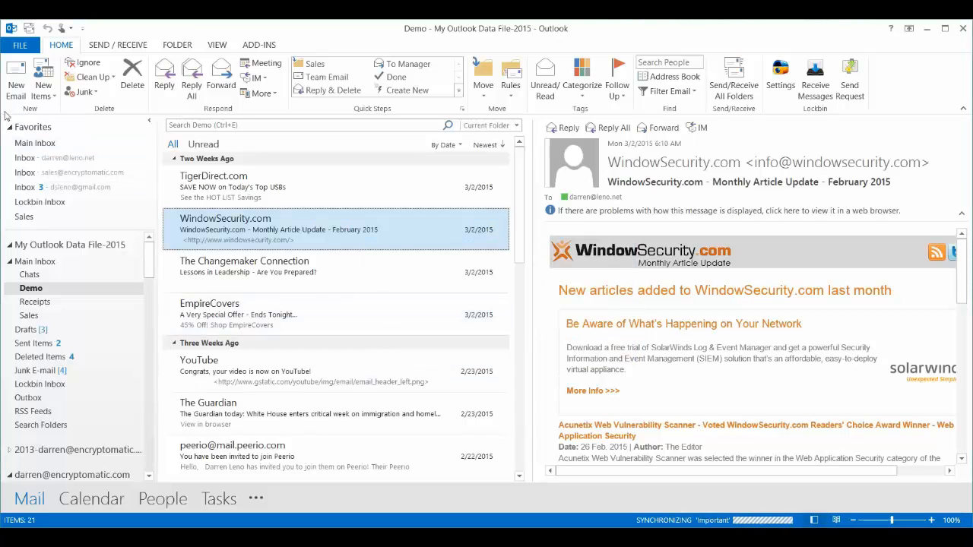
{"action": "left_click", "coordinate": [16, 76]}
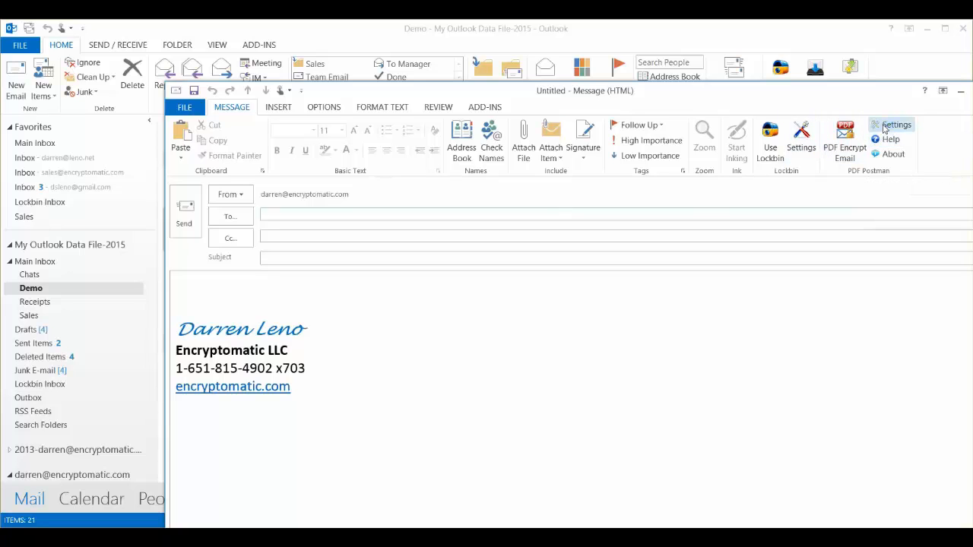
{"action": "left_click", "coordinate": [896, 129]}
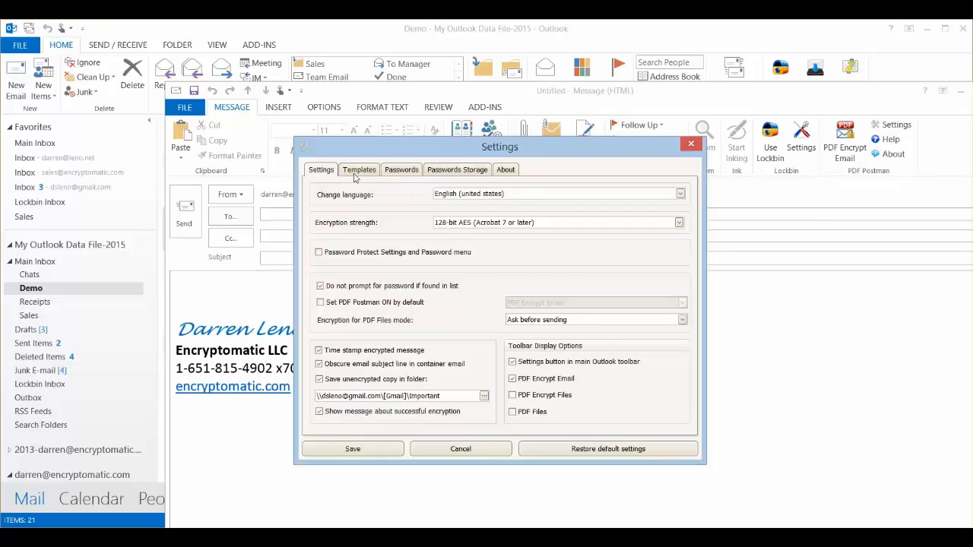
- Set encryption strength to 256-bit AES and view the Templates tab
{"action": "left_click", "coordinate": [677, 222]}
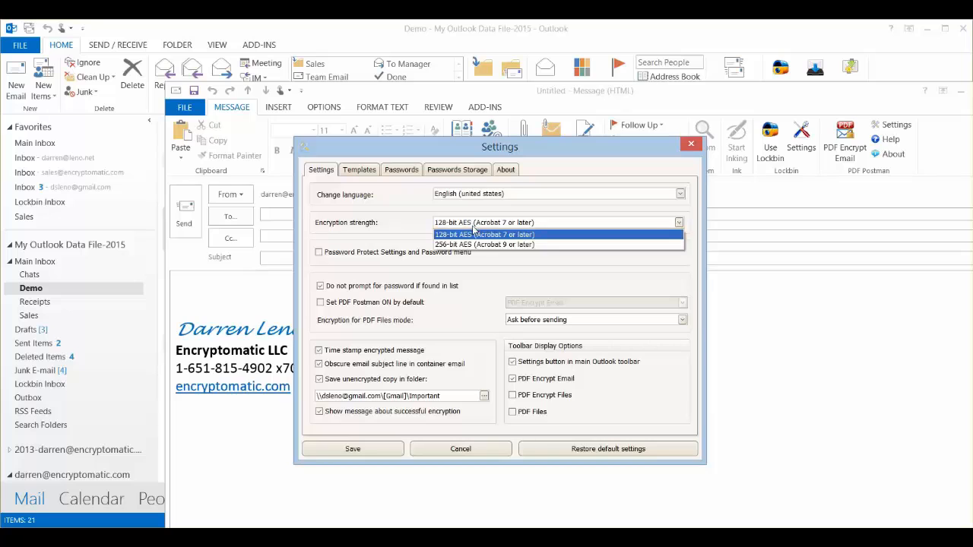
{"action": "left_click", "coordinate": [483, 244]}
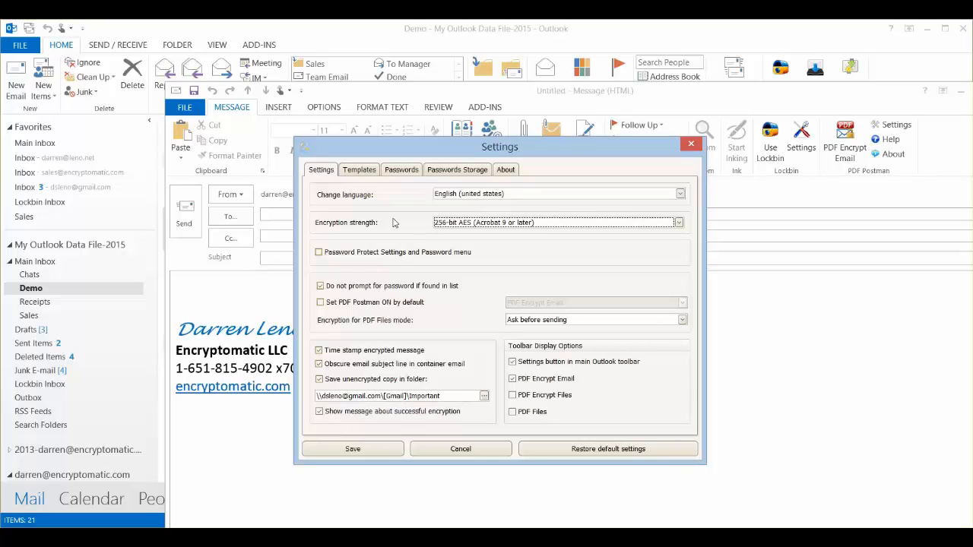
{"action": "left_click", "coordinate": [359, 169]}
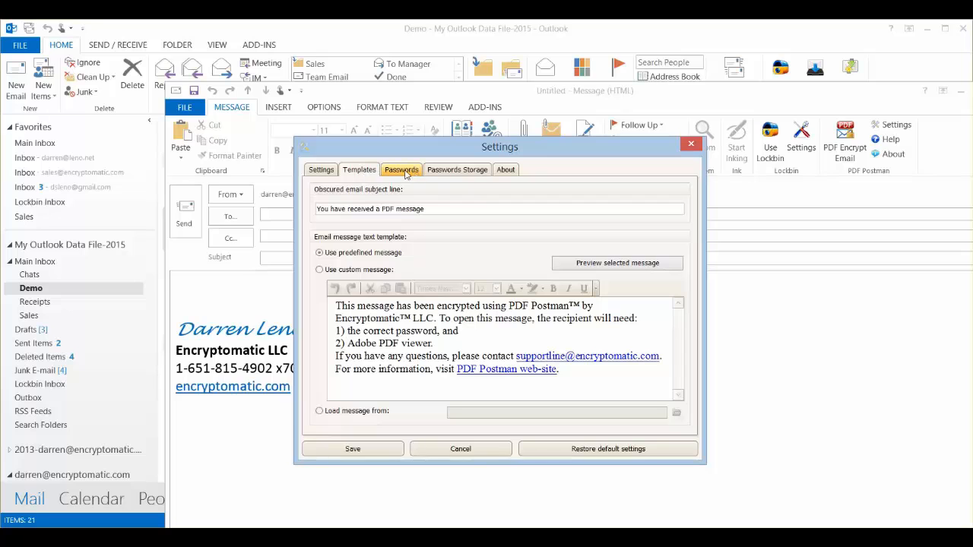
{"action": "mouse_move", "coordinate": [401, 169]}
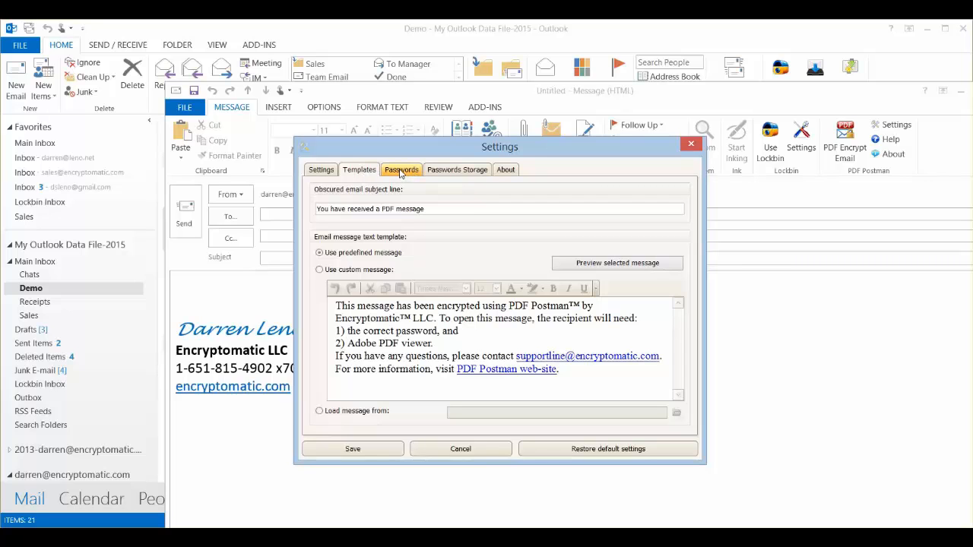
- View the Passwords tab, then the Passwords Storage tab showing local database mode
{"action": "left_click", "coordinate": [400, 169]}
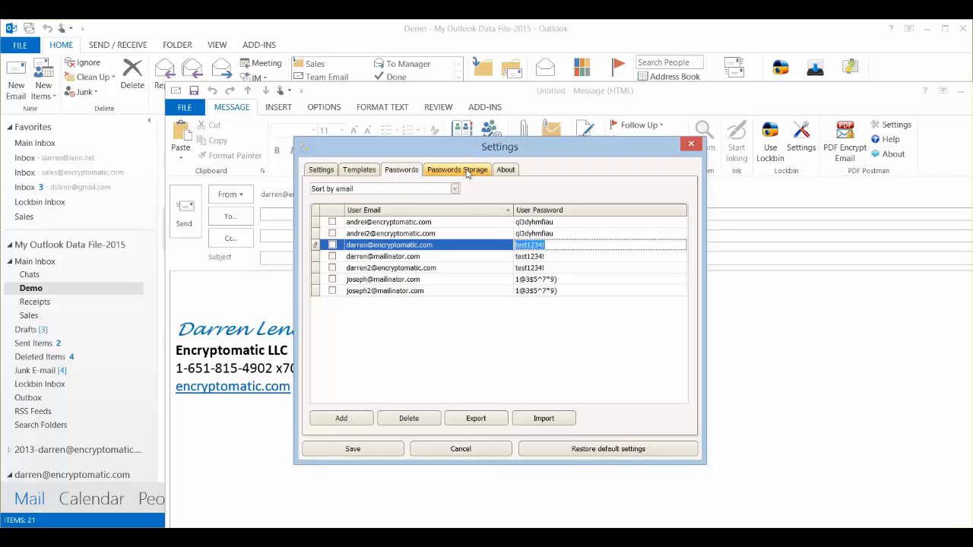
{"action": "left_click", "coordinate": [457, 170]}
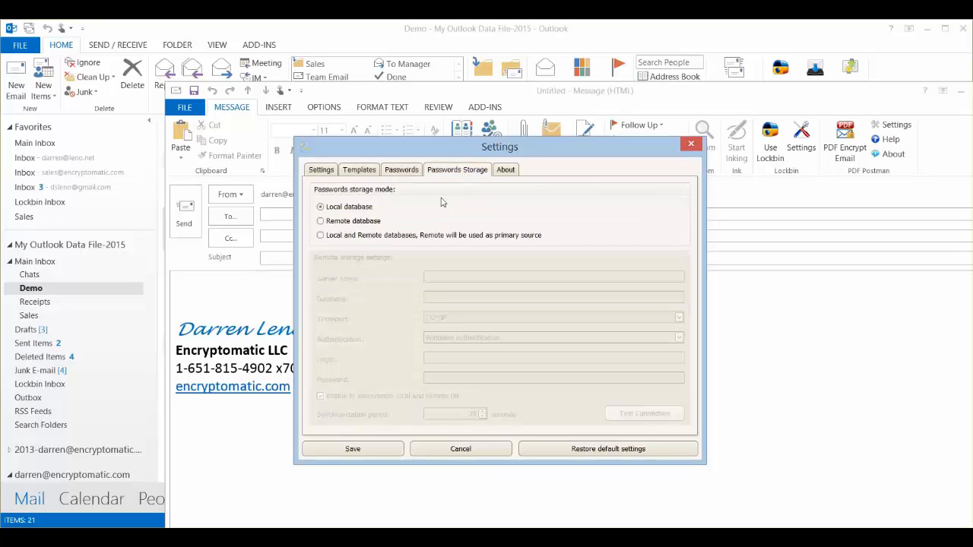
{"action": "mouse_move", "coordinate": [409, 214]}
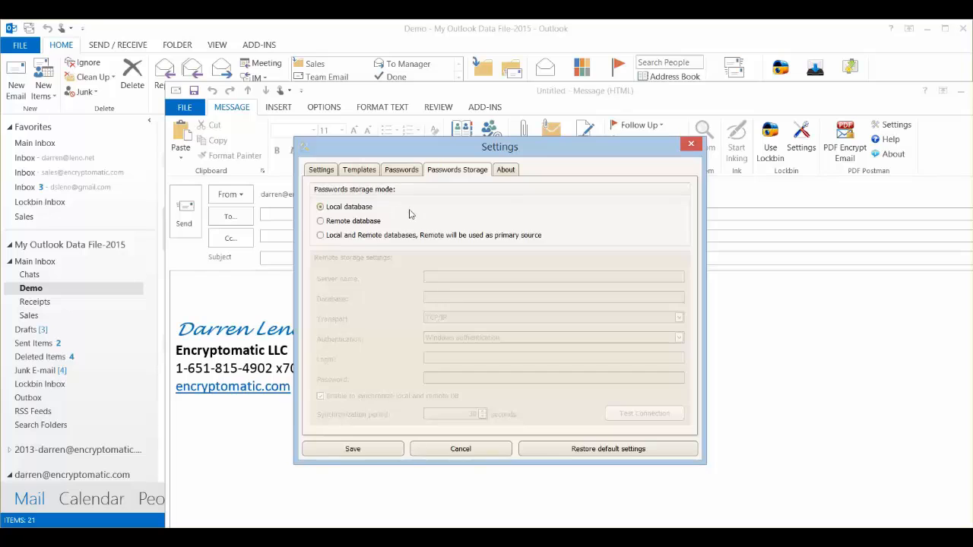
{"action": "mouse_move", "coordinate": [500, 196]}
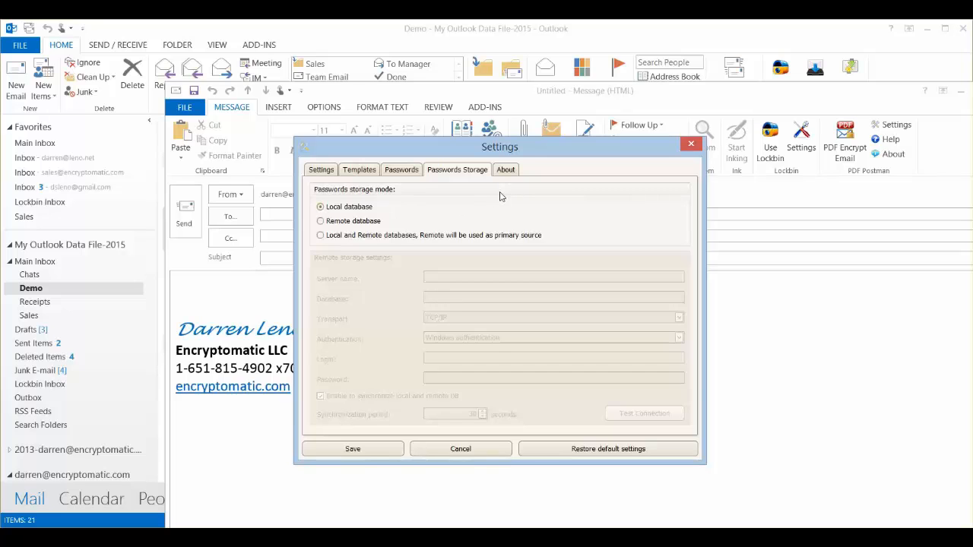